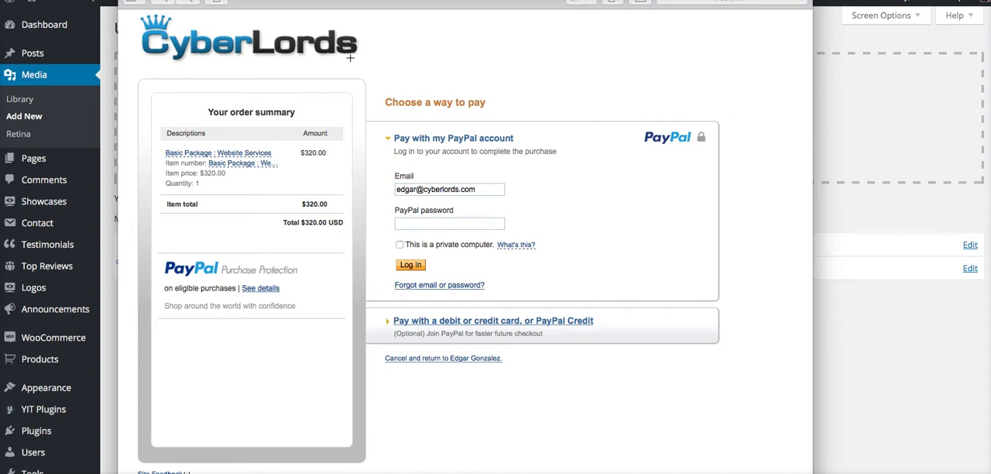
pyautogui.moveTo(341, 43)
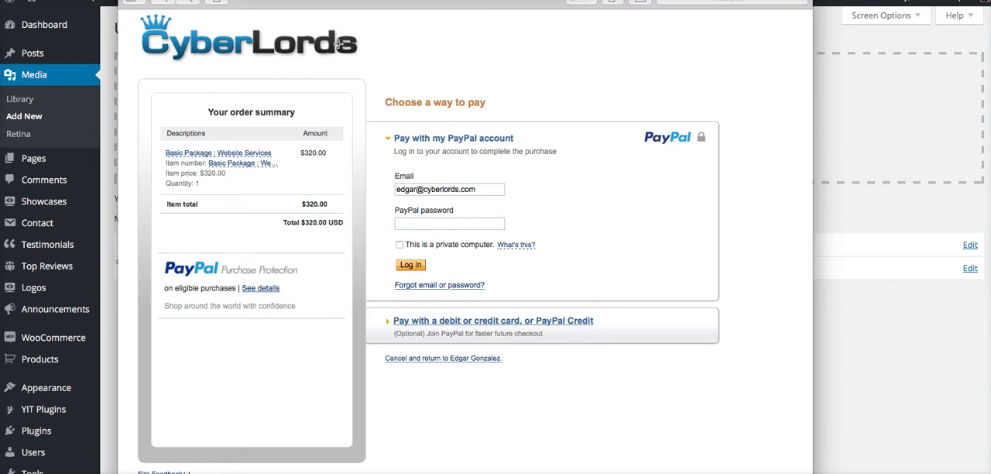
pyautogui.moveTo(337, 51)
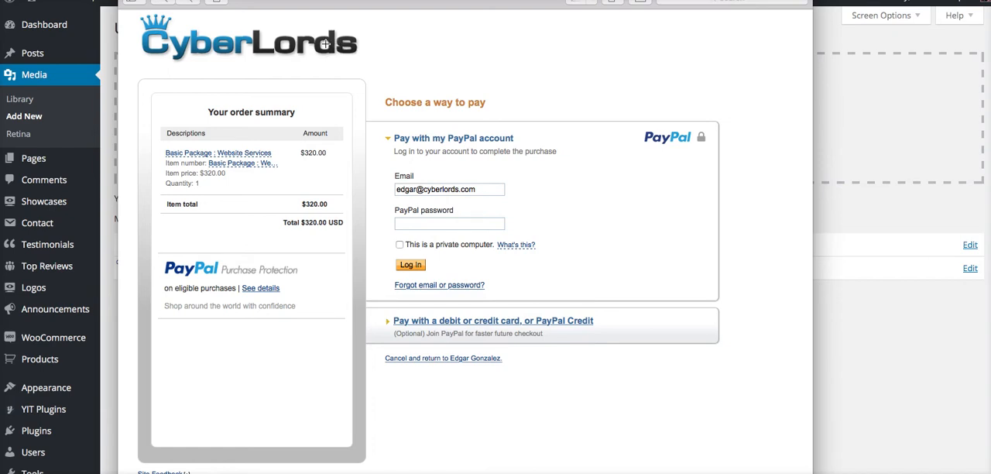
pyautogui.moveTo(880, 338)
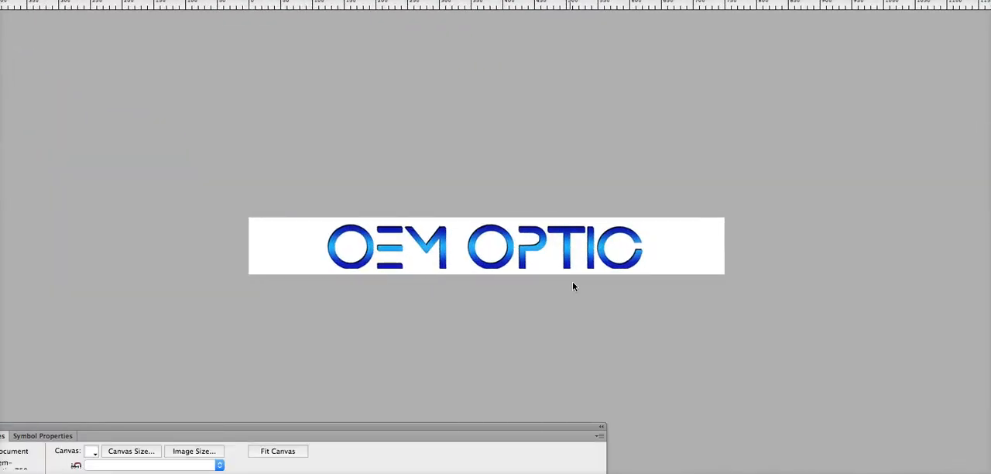
pyautogui.moveTo(477, 306)
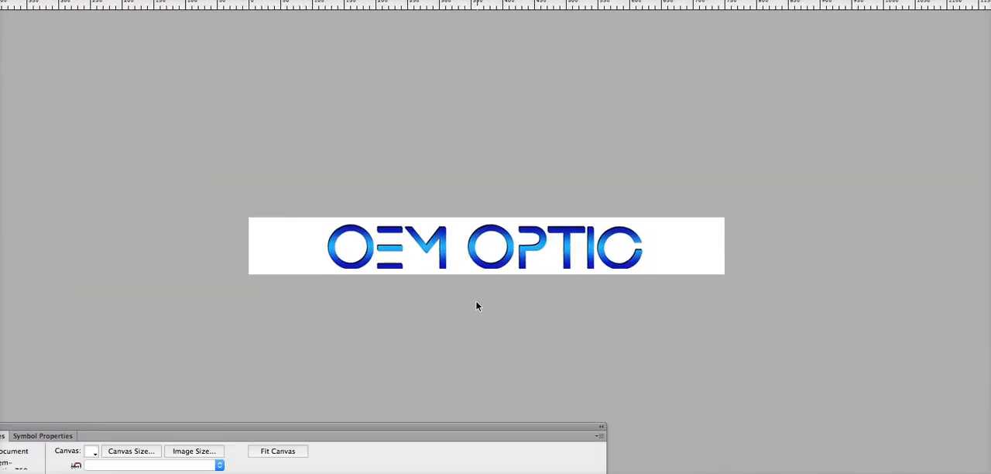
pyautogui.moveTo(319, 260)
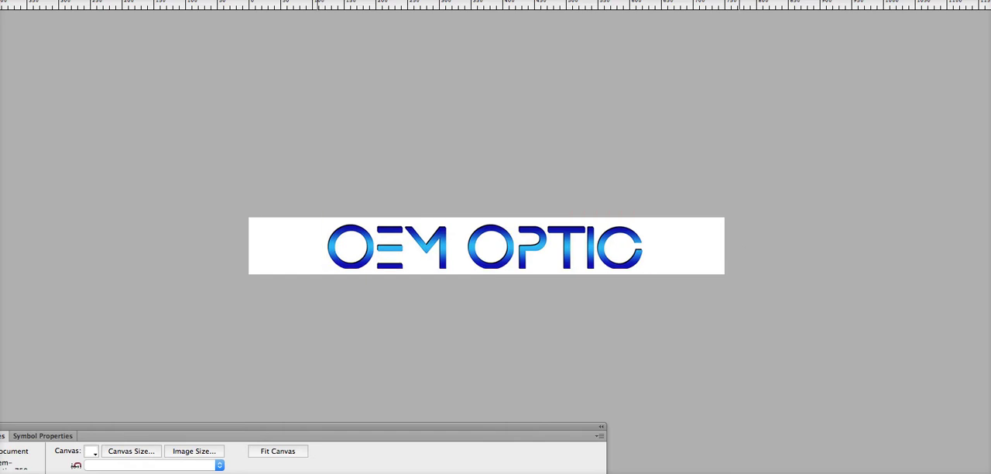
# Reach PayPal's Customize your Payment Page screen via Update next to Custom payment pages
pyautogui.click(131, 451)
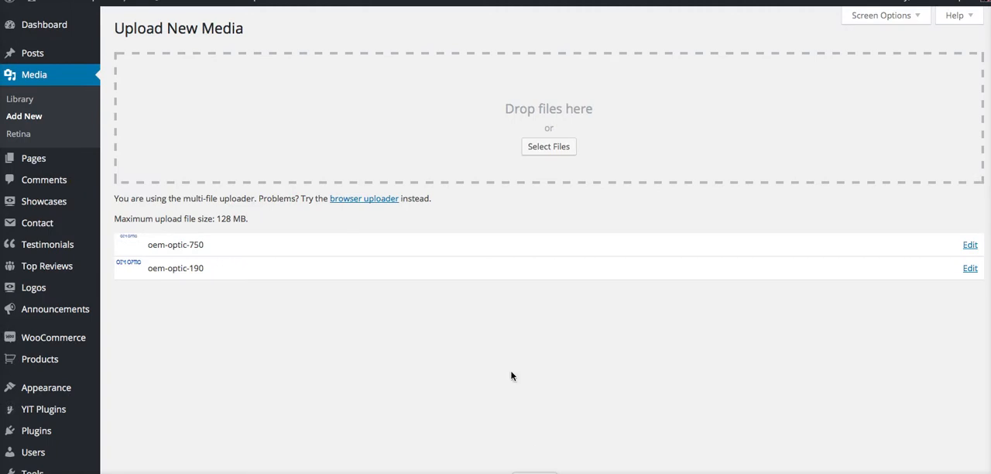
pyautogui.moveTo(315, 152)
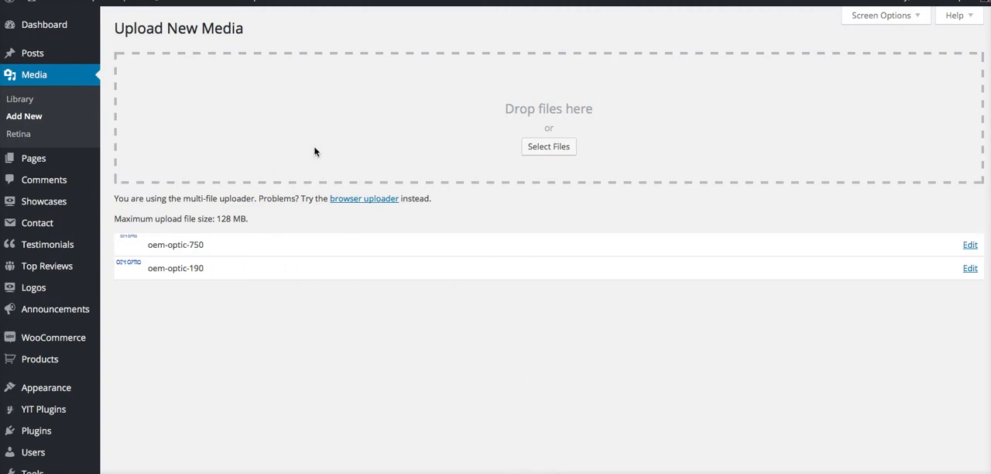
pyautogui.moveTo(793, 279)
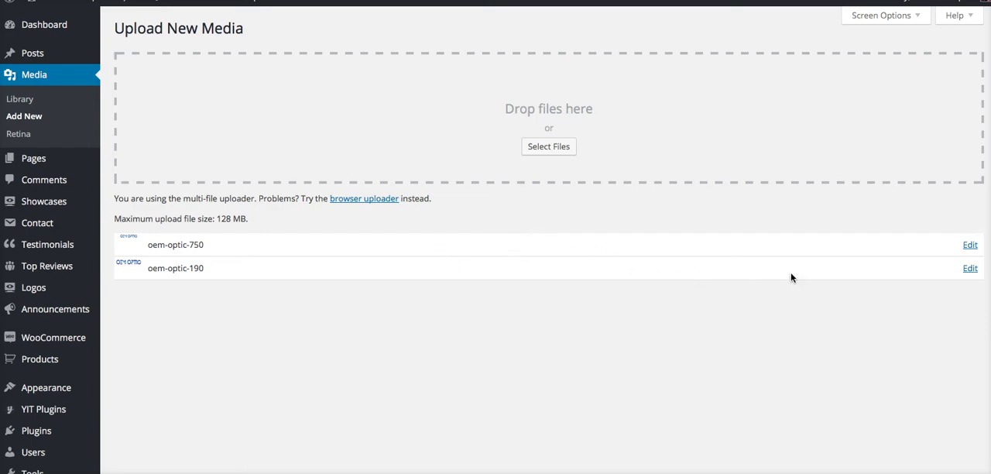
pyautogui.click(969, 245)
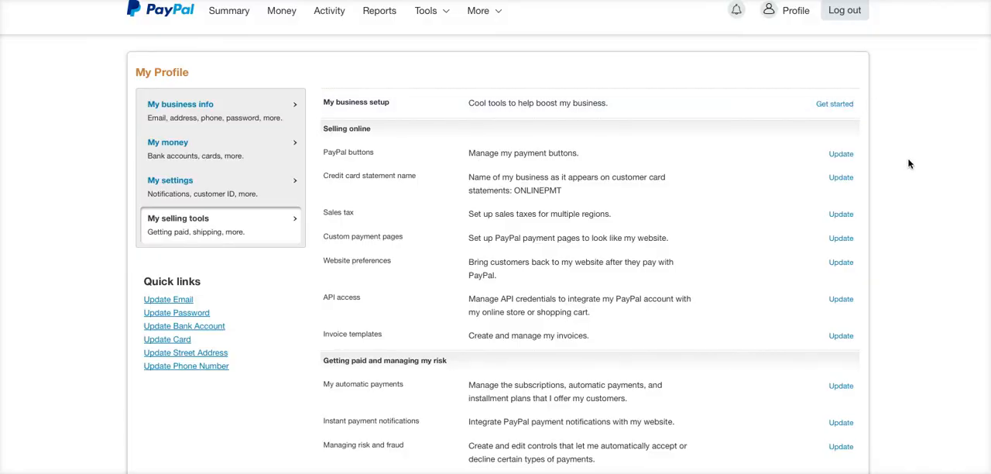
pyautogui.moveTo(378, 40)
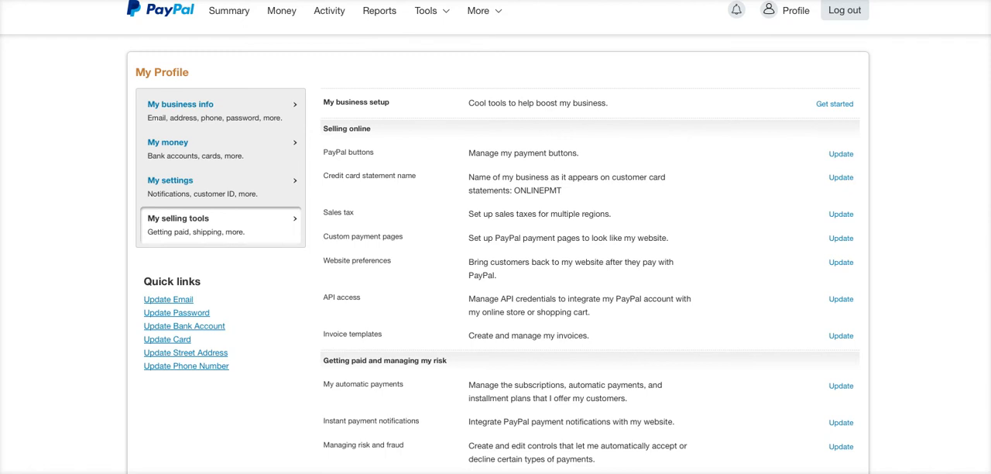
pyautogui.moveTo(378, 217)
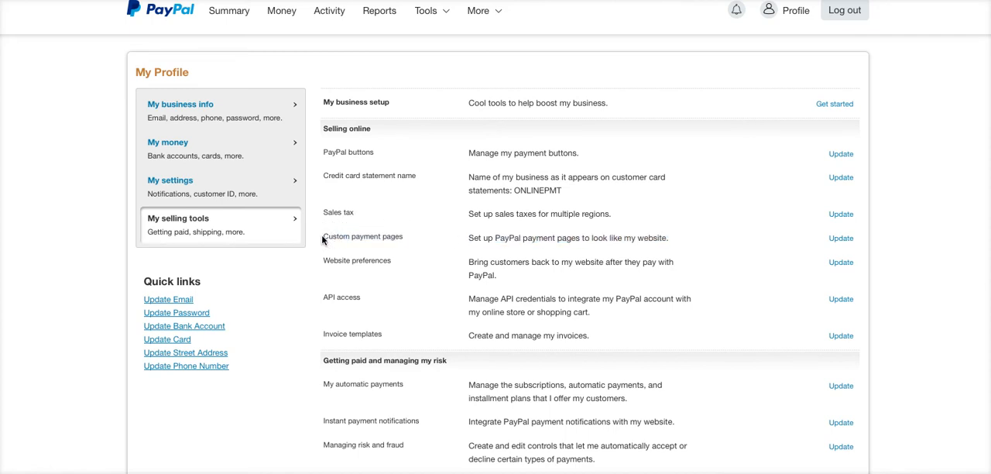
pyautogui.moveTo(841, 238)
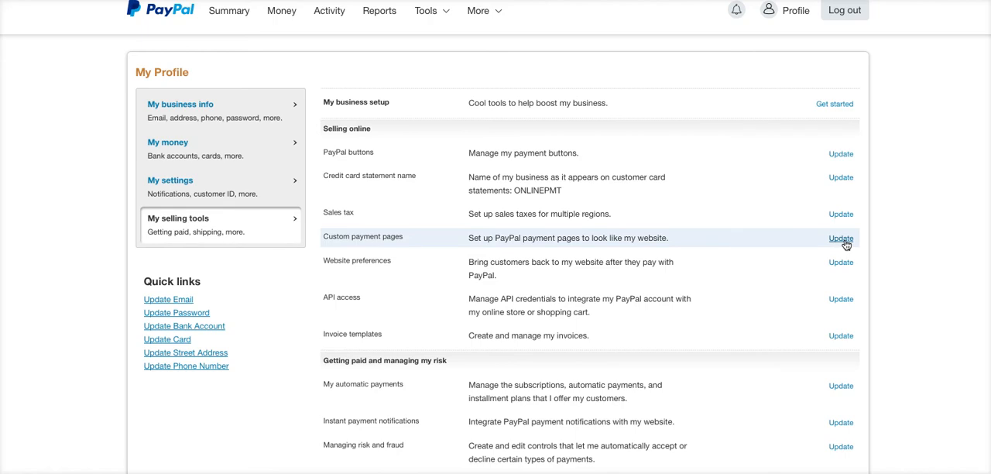
pyautogui.moveTo(849, 243)
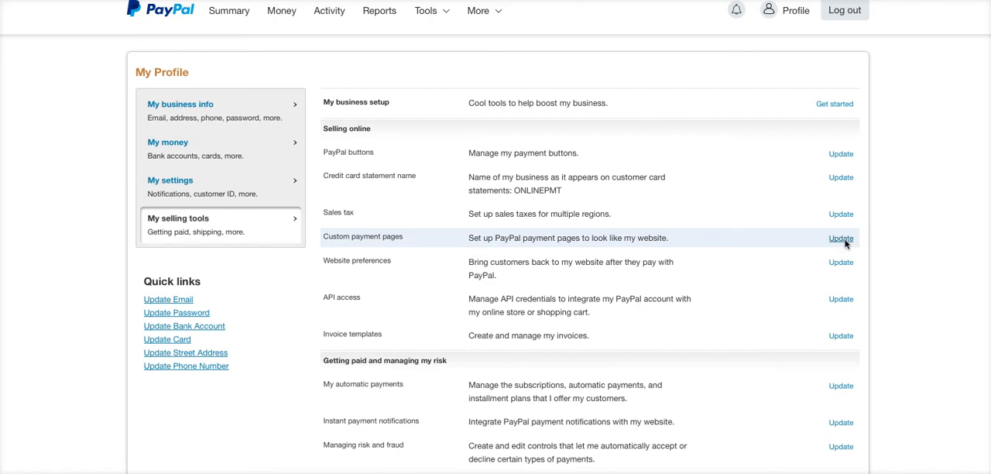
pyautogui.click(841, 238)
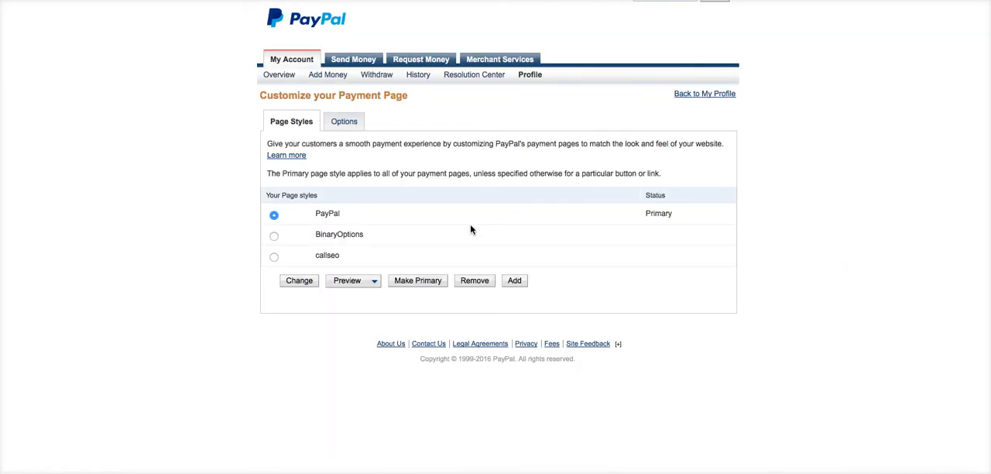
pyautogui.moveTo(514, 281)
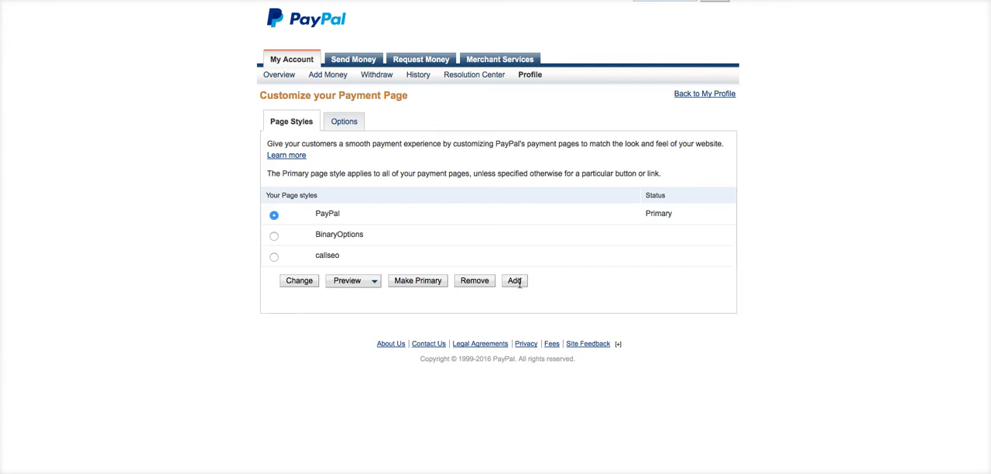
# Add a new custom page style named 'optic' and move to its Logo Image URL field
pyautogui.click(297, 280)
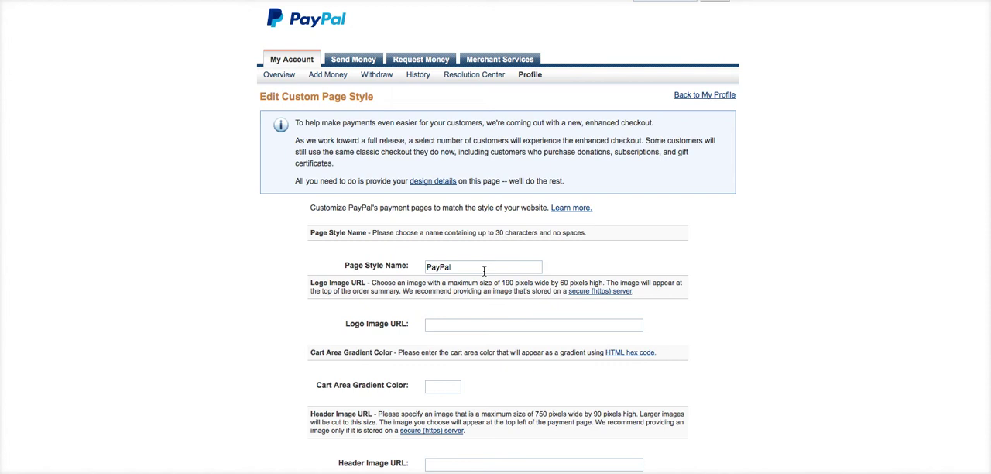
pyautogui.doubleClick(440, 267)
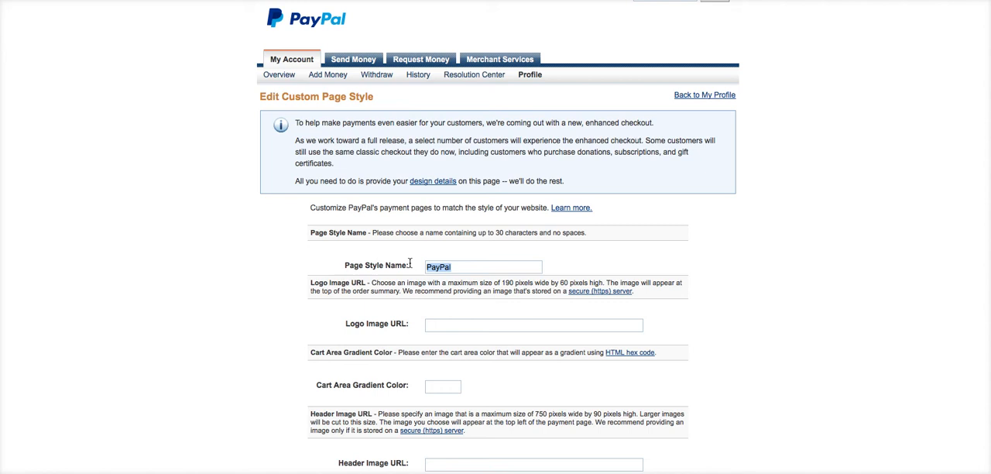
pyautogui.write('optic')
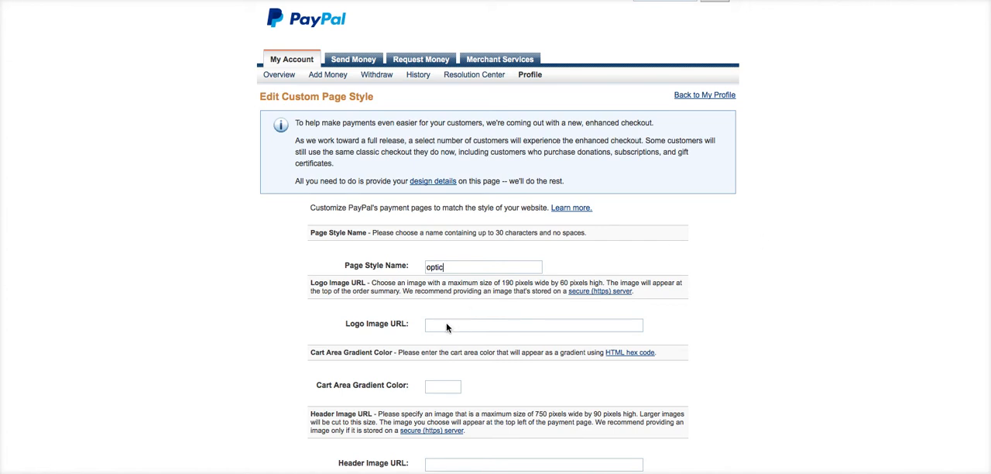
pyautogui.click(532, 325)
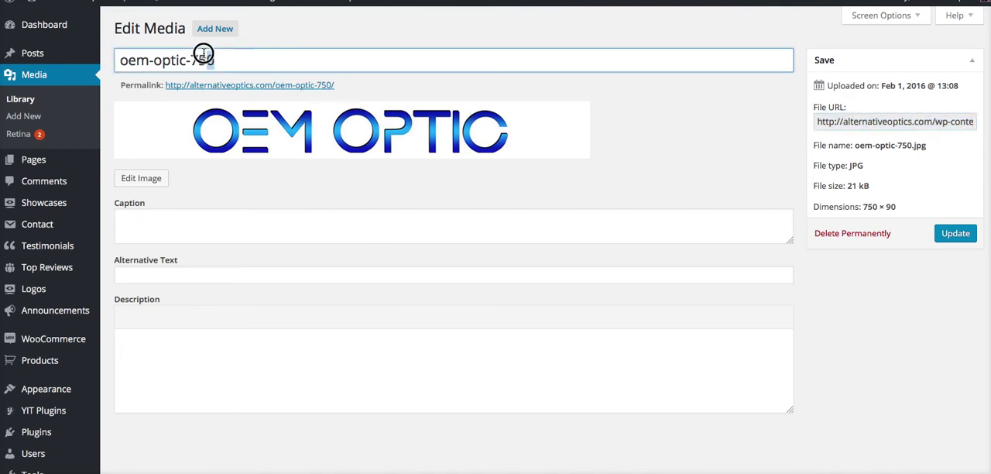
# Fill the Header Image URL with the uploaded oem-optic-750.jpg address
pyautogui.doubleClick(202, 60)
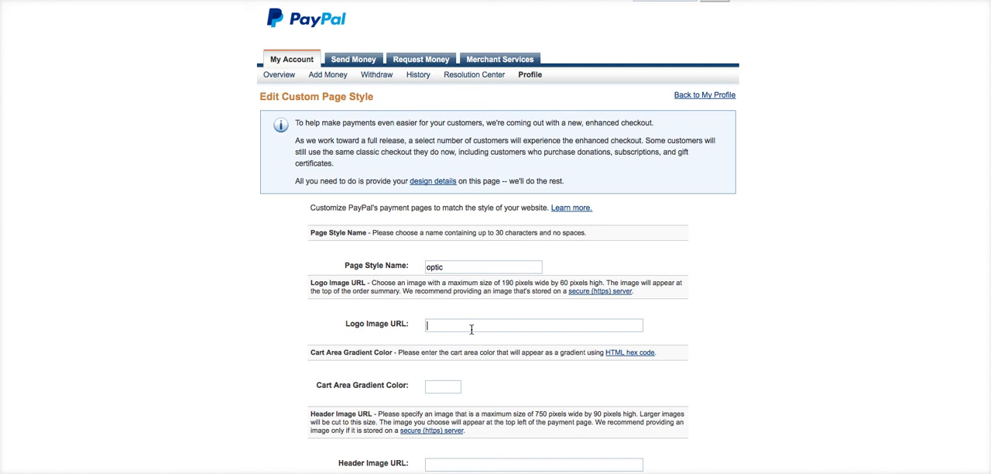
pyautogui.scroll(-3)
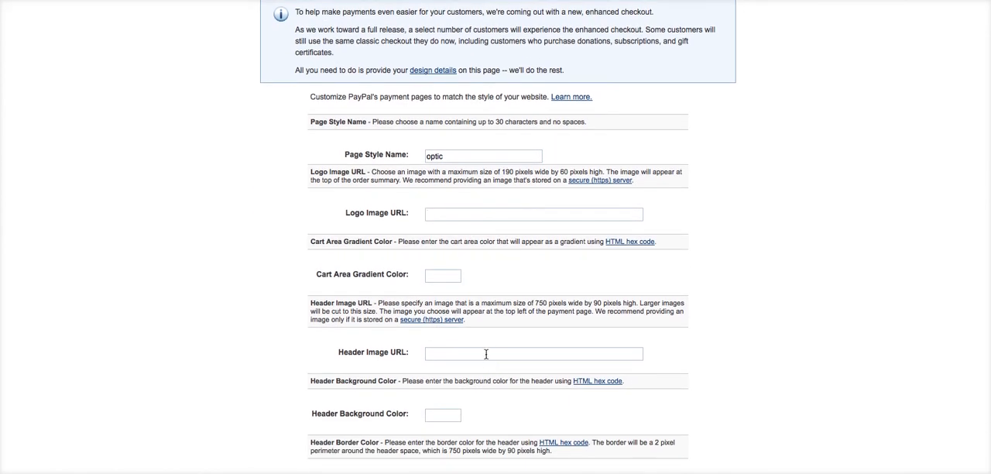
pyautogui.write('ativeoptics.com/wp-content/uploads/2016/02/oem-optic-750.jpg')
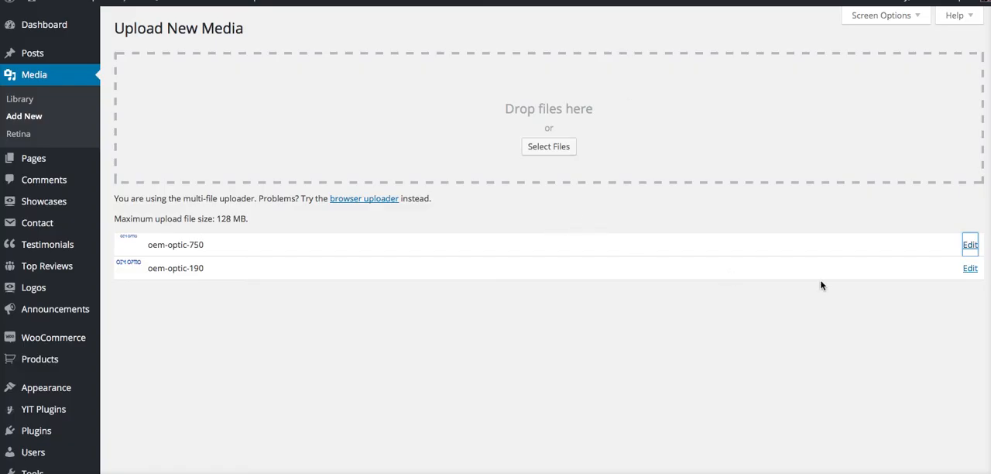
pyautogui.click(969, 268)
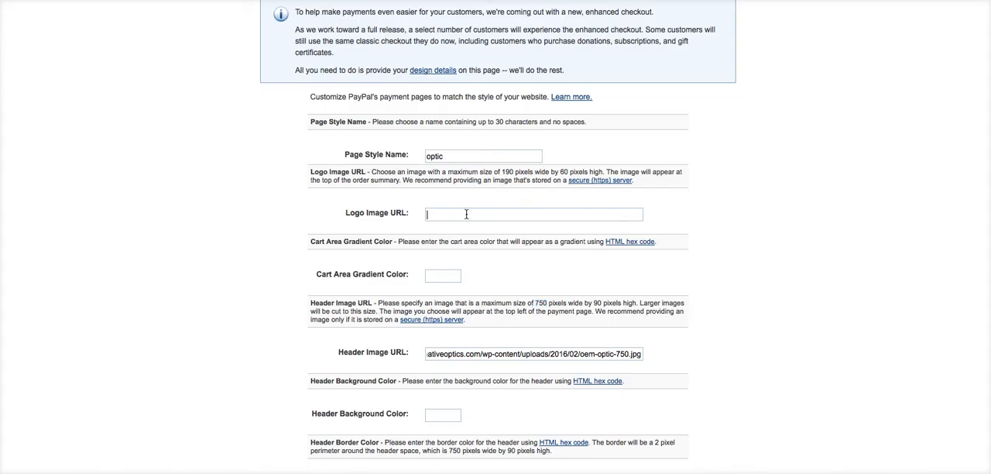
# Fill the Logo Image URL with the uploaded oem-optic-190.jpg address and reach the Save button
pyautogui.write('ativeoptics.com/wp-content/uploads/2016/02/oem-optic-190.jpg')
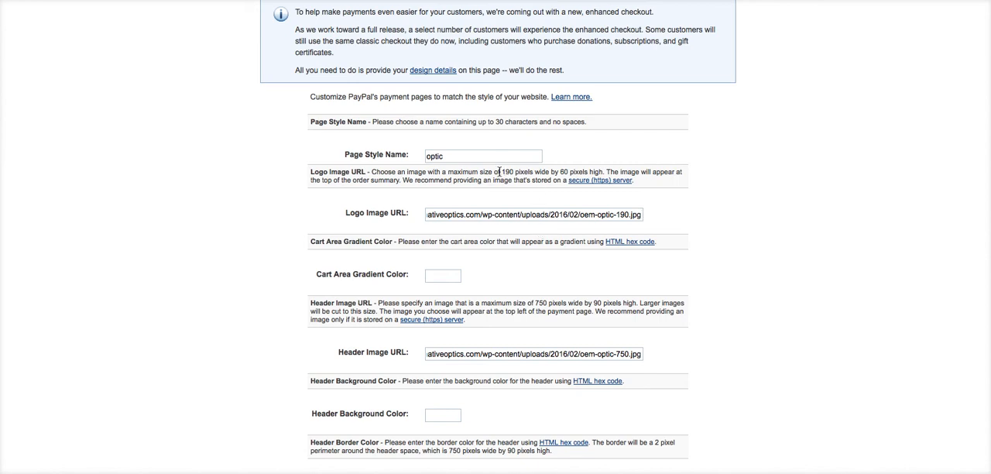
pyautogui.moveTo(548, 257)
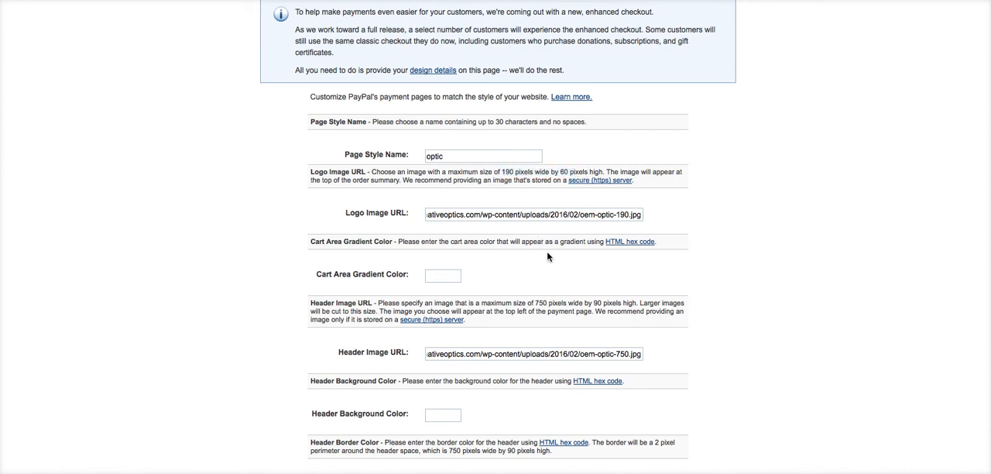
pyautogui.scroll(-3)
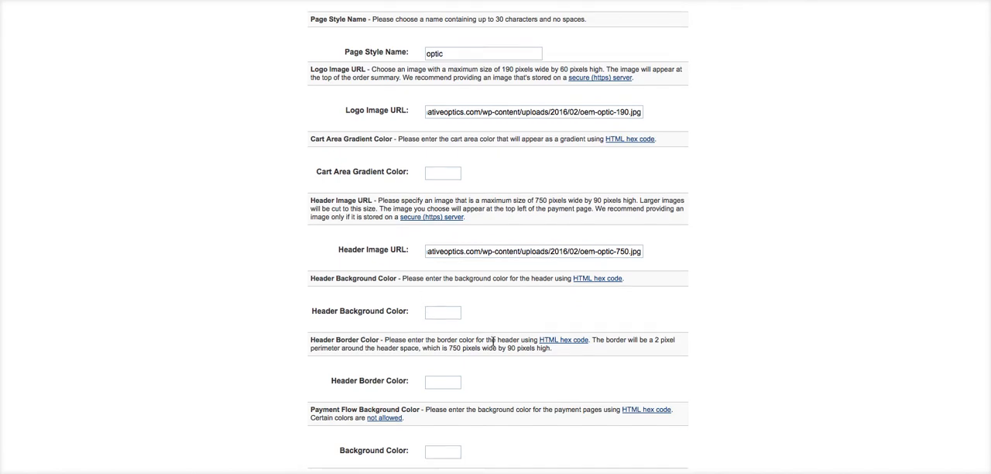
pyautogui.scroll(3)
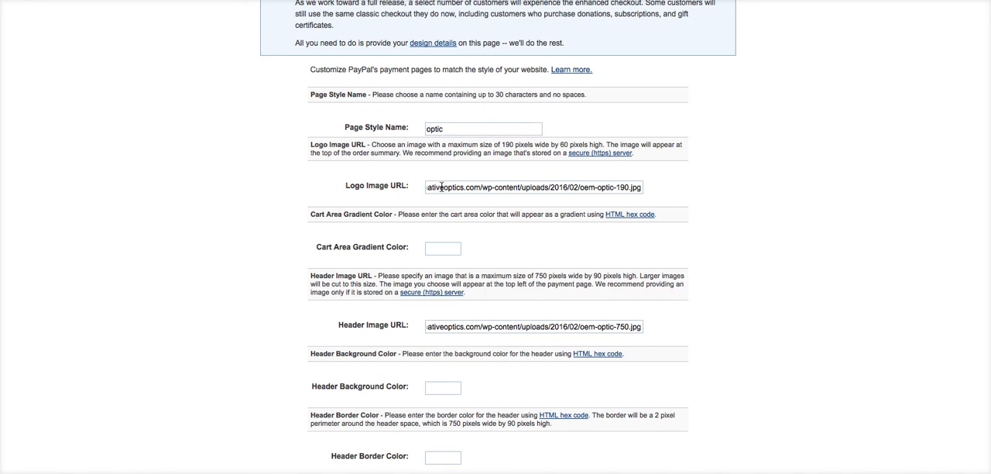
pyautogui.scroll(-3)
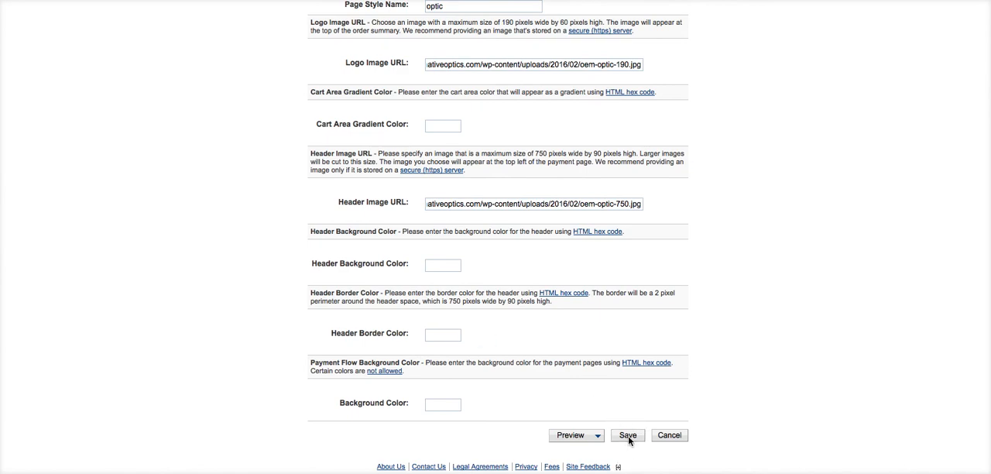
# Save the optic page style and copy its name from PayPal's page styles list
pyautogui.click(632, 435)
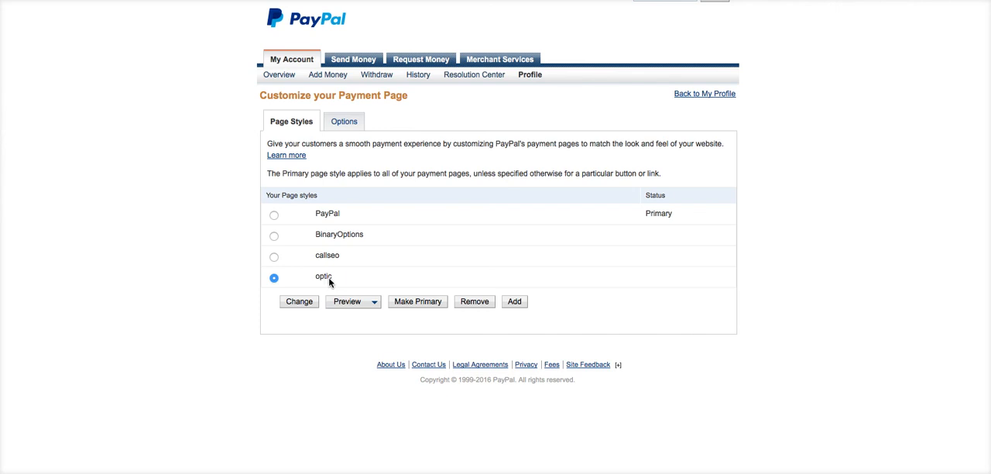
pyautogui.click(316, 276)
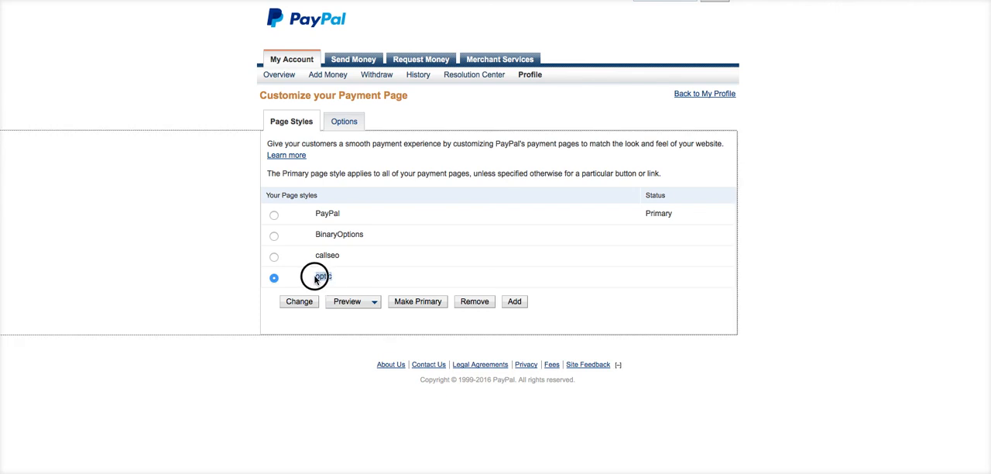
pyautogui.doubleClick(322, 276)
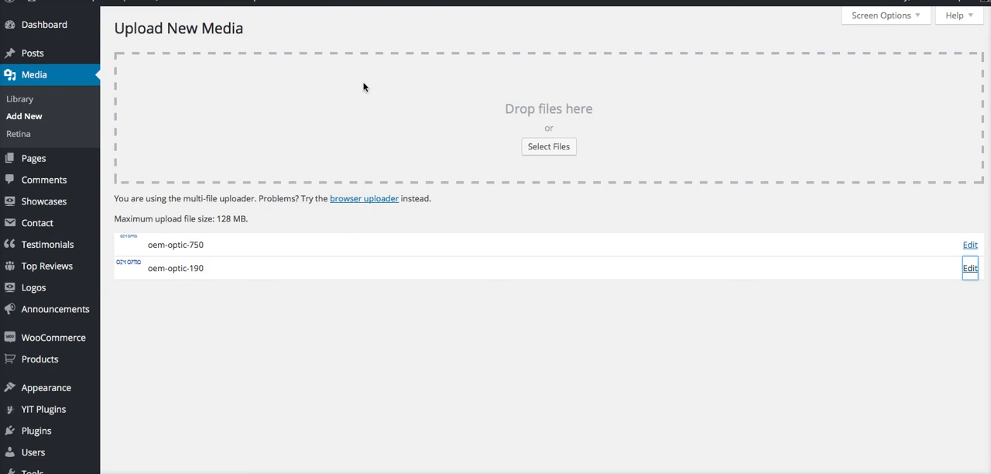
pyautogui.moveTo(245, 43)
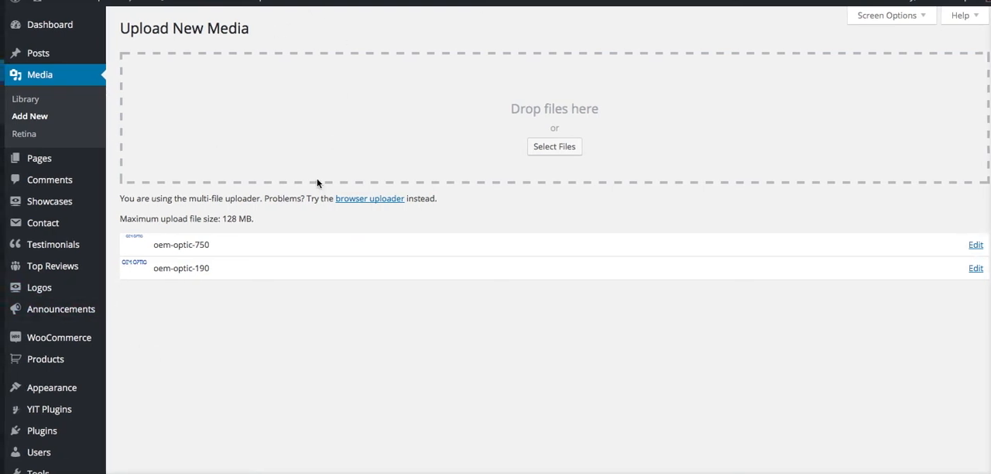
pyautogui.scroll(-3)
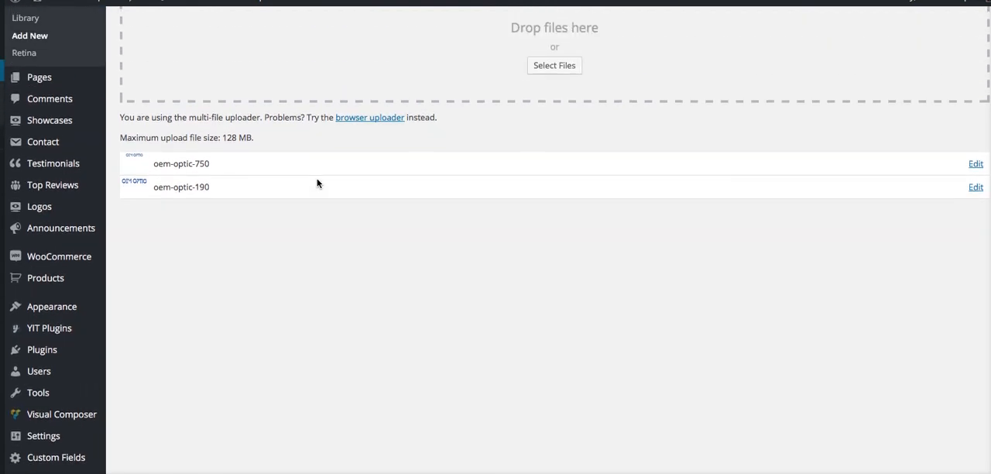
pyautogui.moveTo(58, 276)
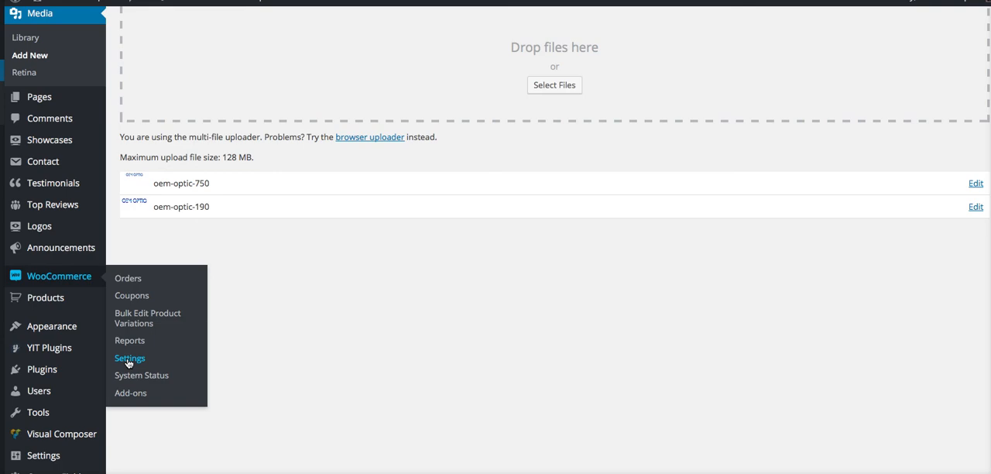
# In WooCommerce Settings > Checkout > PayPal, set the Advanced Page Style value to 'optic'
pyautogui.click(130, 358)
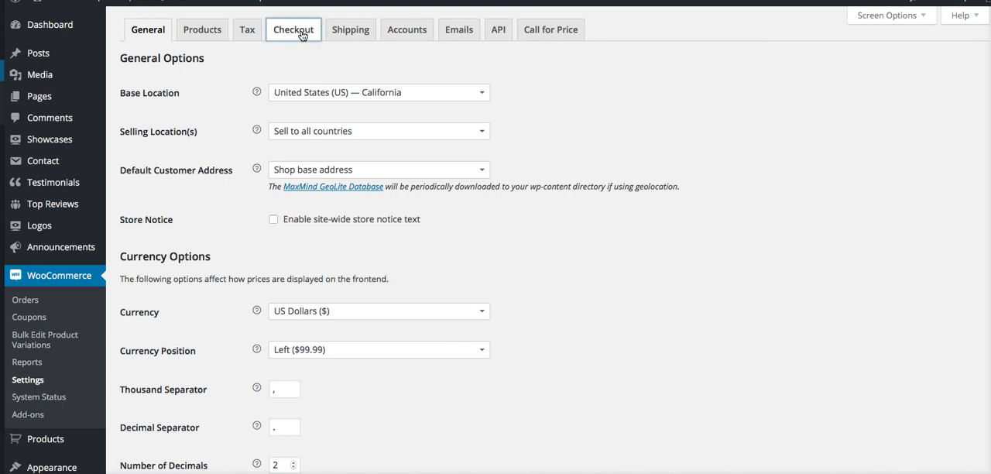
pyautogui.click(291, 30)
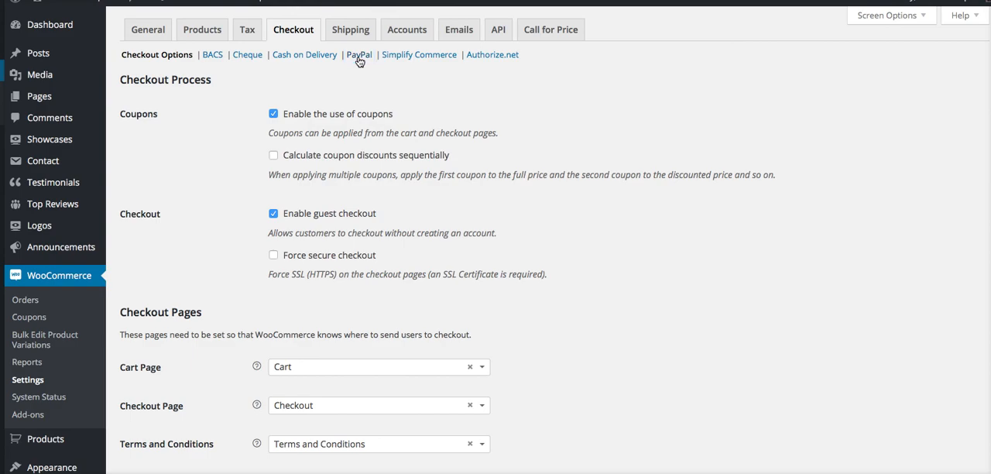
pyautogui.click(359, 56)
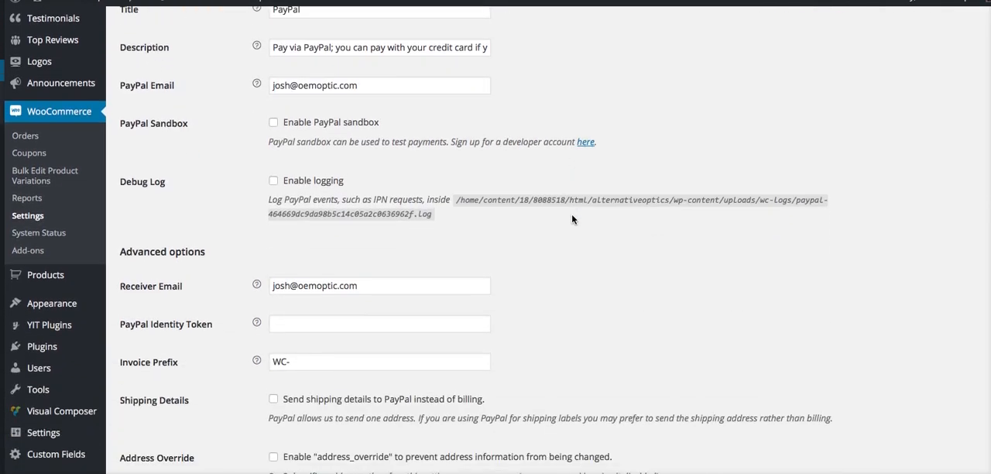
pyautogui.scroll(-3)
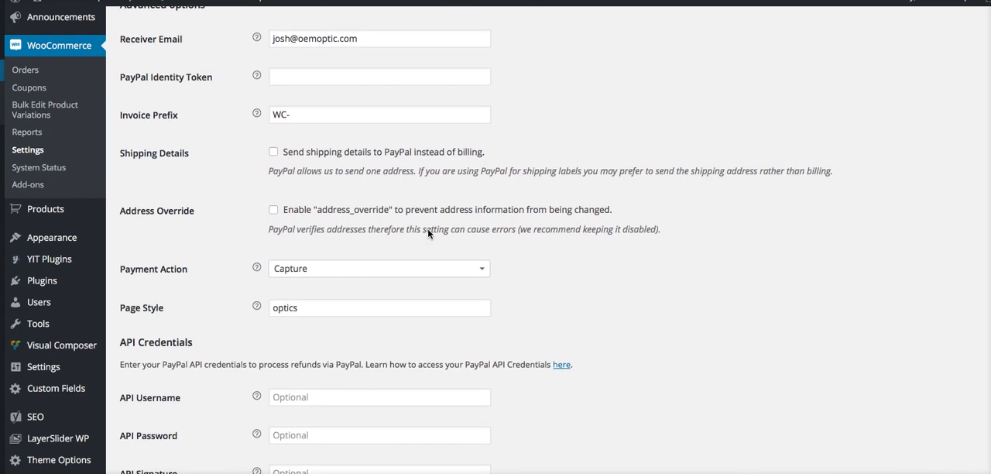
pyautogui.scroll(-3)
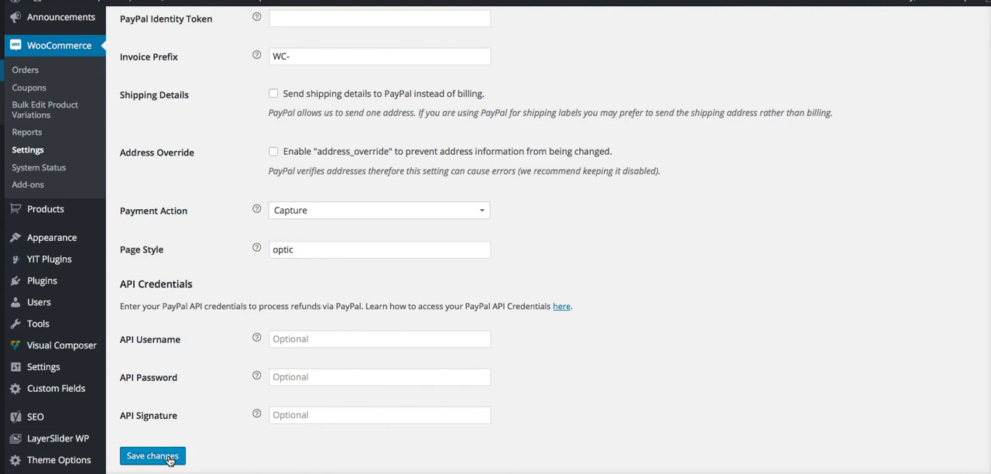
# Save the WooCommerce PayPal checkout settings so the optic page style takes effect
pyautogui.click(152, 456)
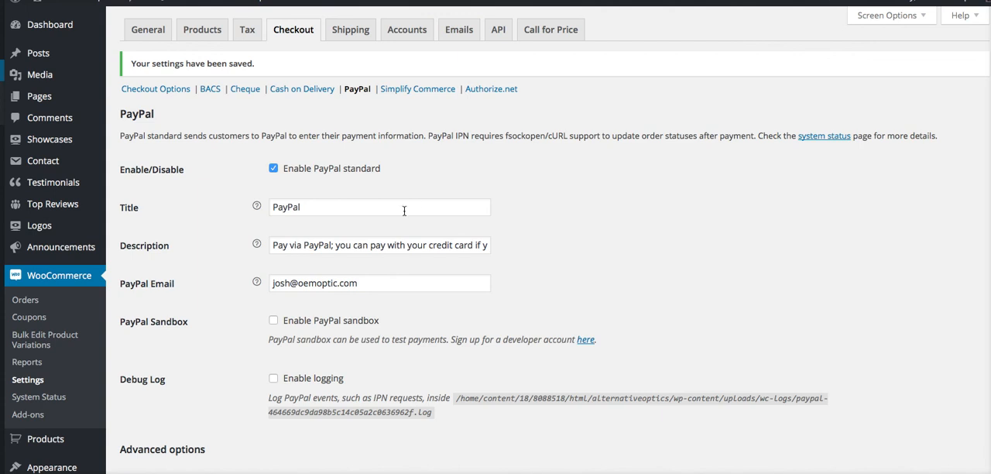
pyautogui.moveTo(444, 195)
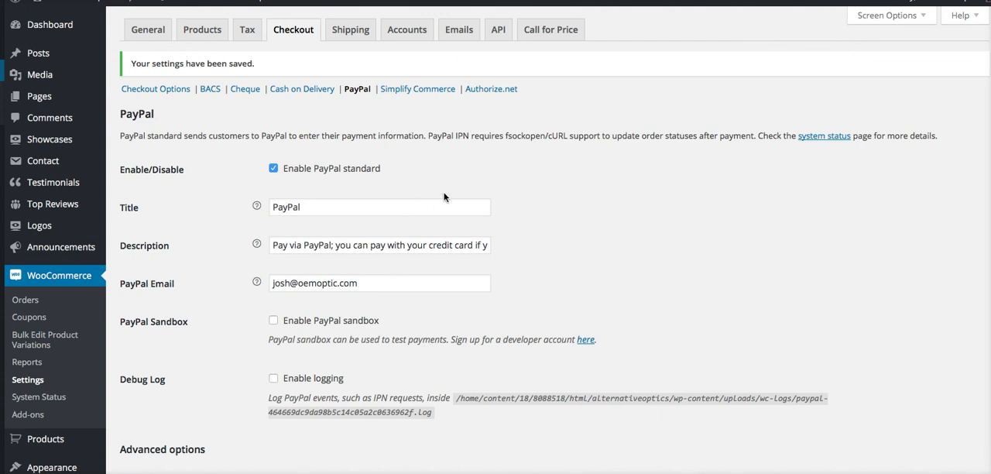